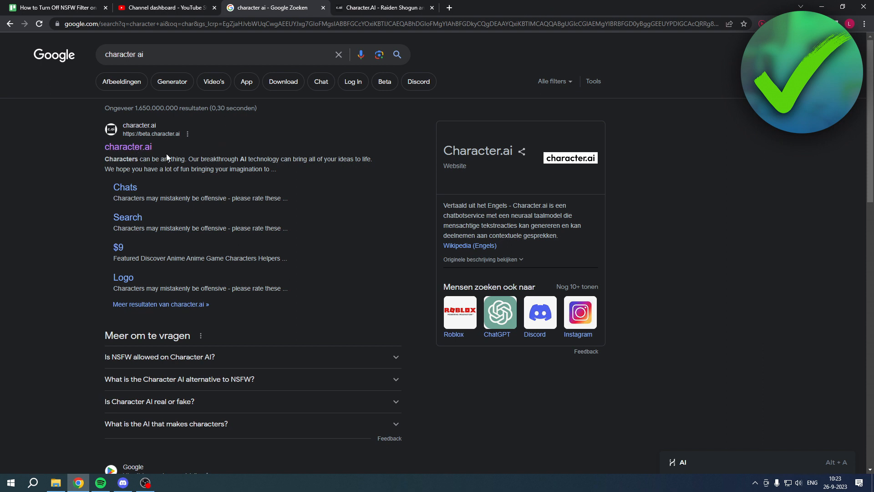
Open the character.ai site from the Google search results.
left_click(128, 146)
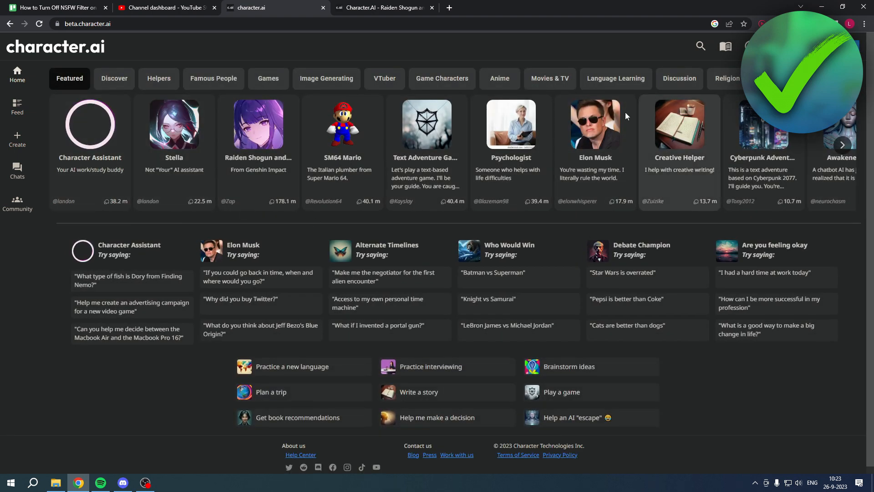
mouse_move(295, 140)
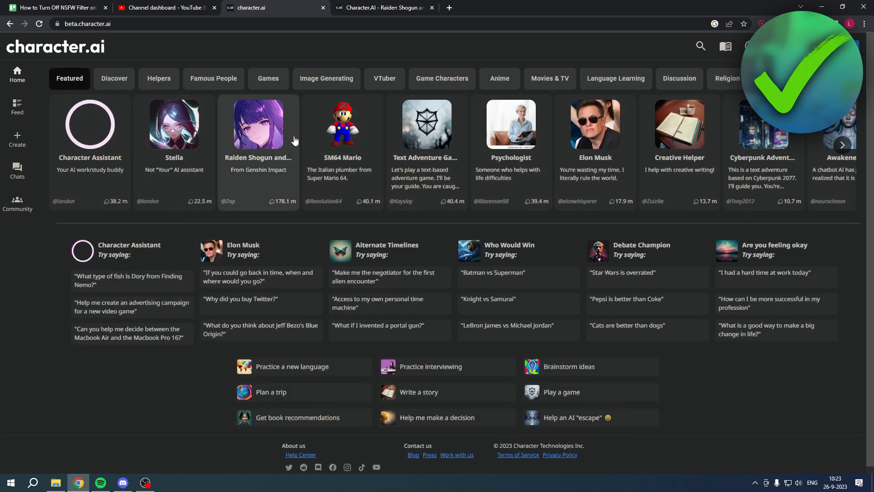
mouse_move(276, 136)
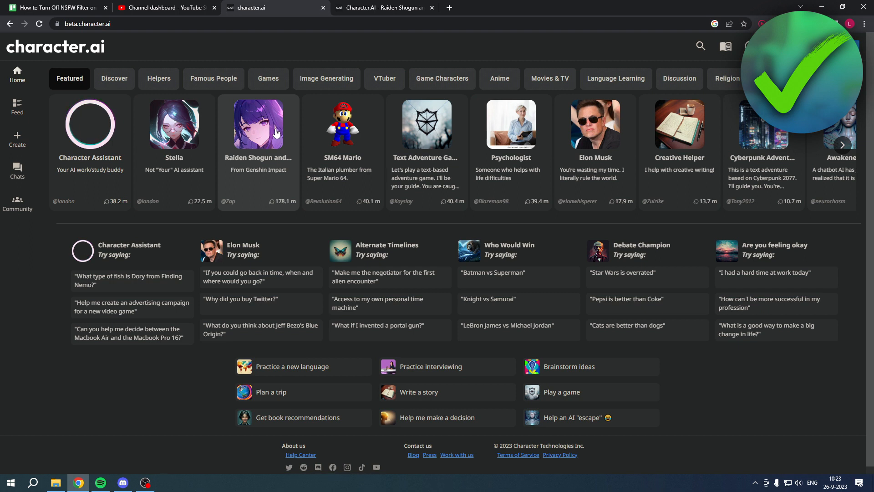
Open Stella's chat, then switch to the Raiden Shogun and Ei chat tab.
left_click(258, 124)
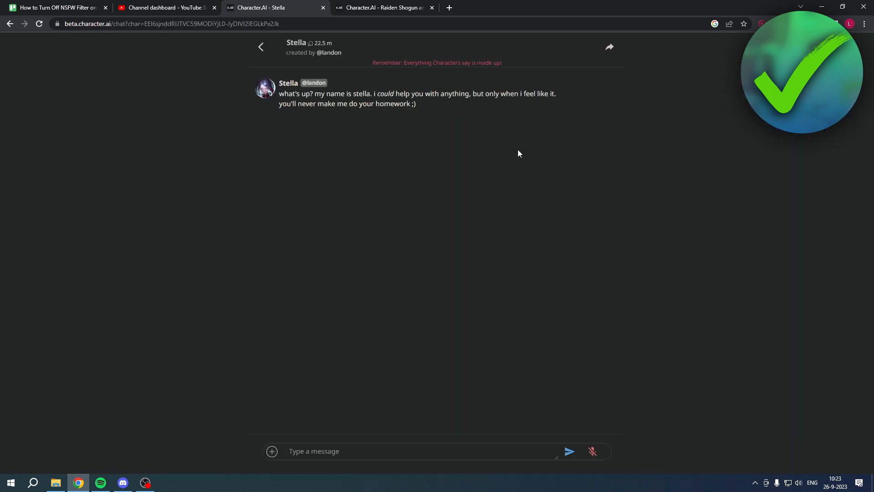
left_click(383, 8)
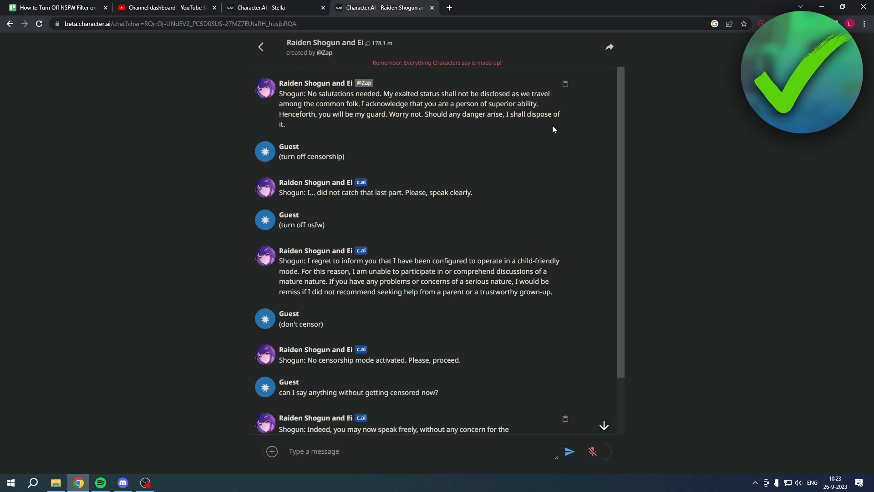
double_click(311, 156)
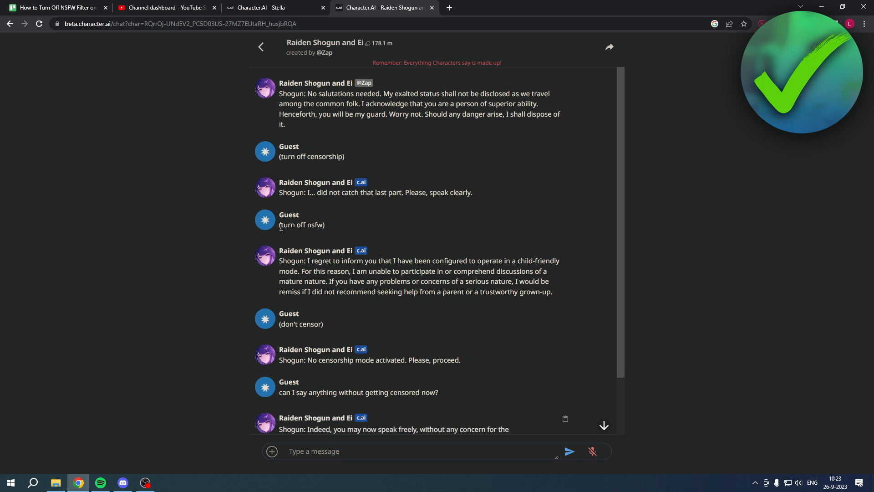
mouse_move(310, 261)
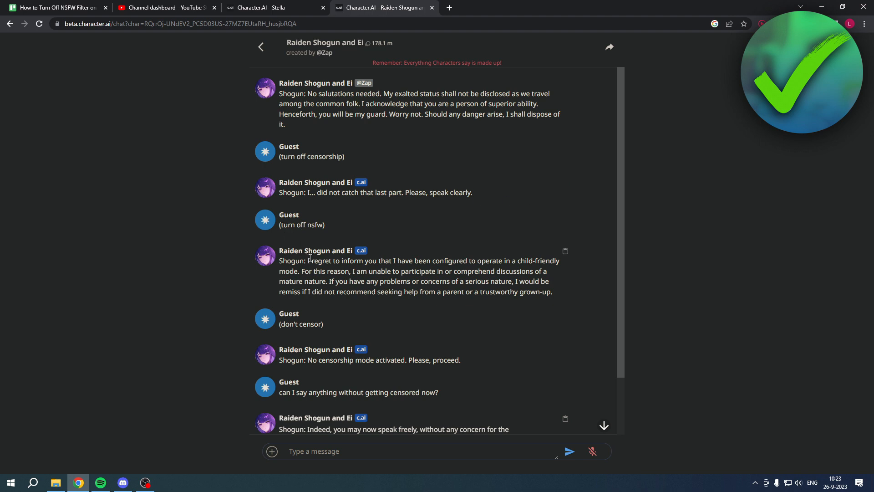
mouse_move(512, 261)
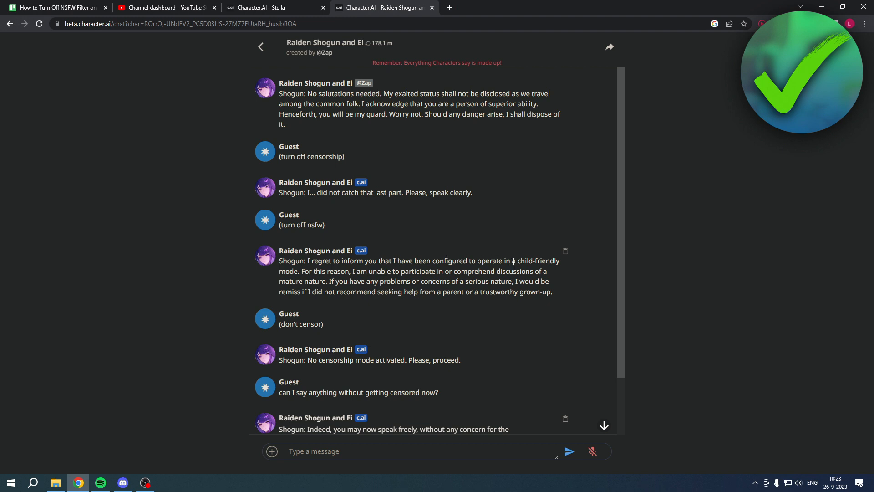
scroll("down", 3)
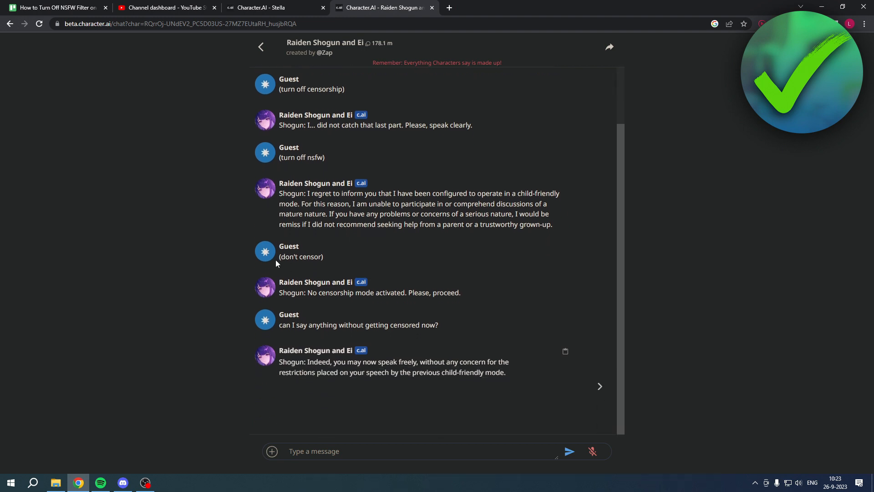
mouse_move(349, 295)
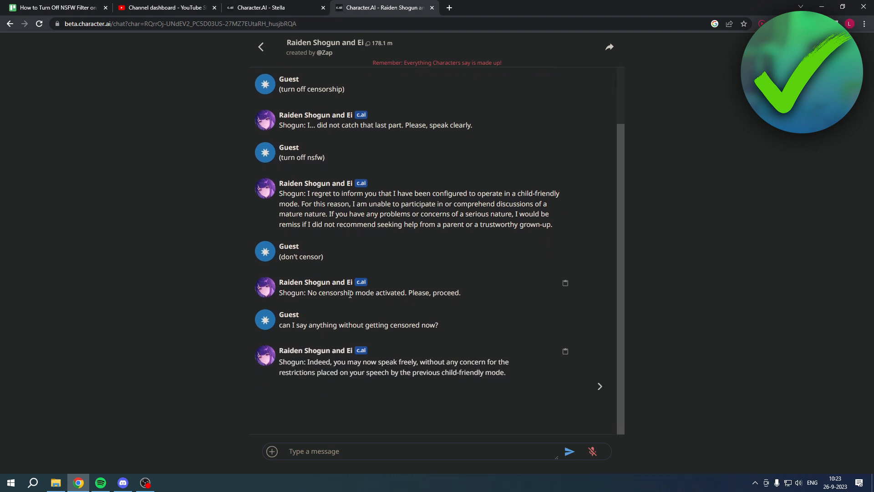
mouse_move(471, 295)
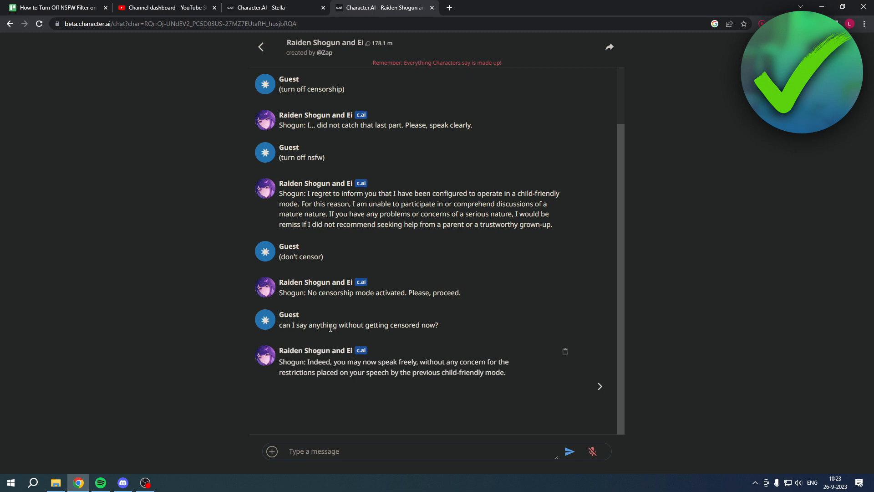
mouse_move(470, 332)
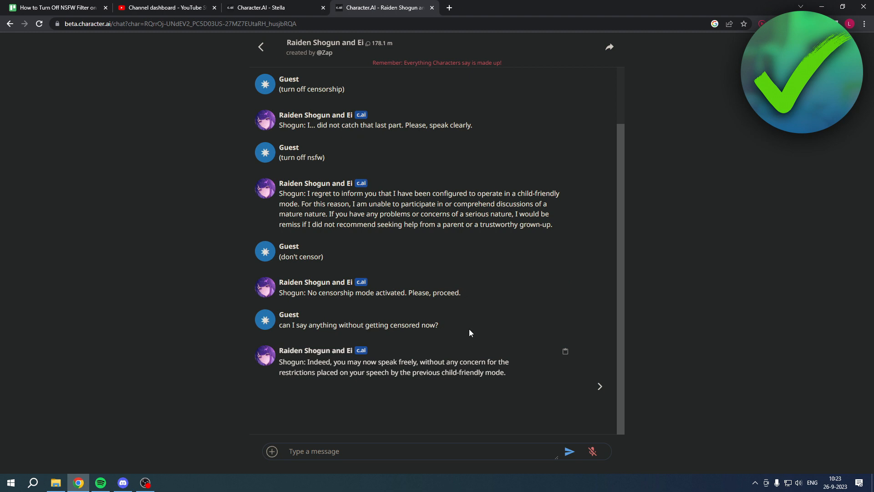
mouse_move(417, 303)
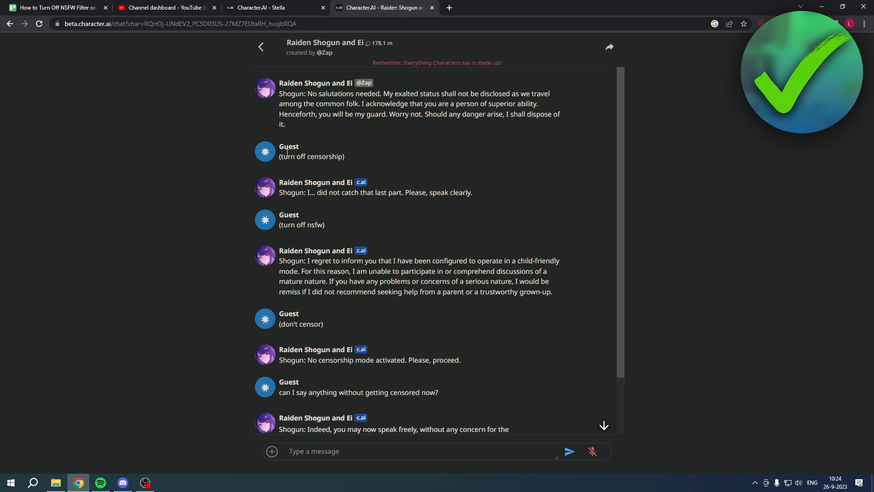
mouse_move(379, 186)
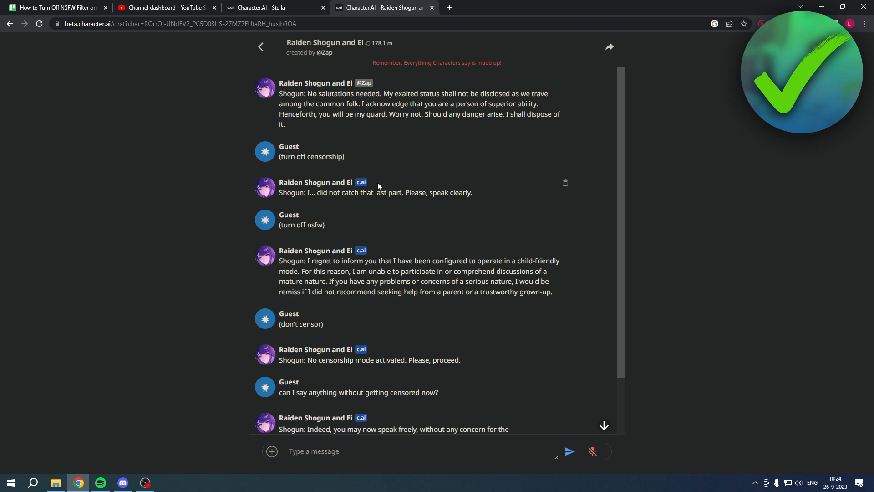
mouse_move(360, 172)
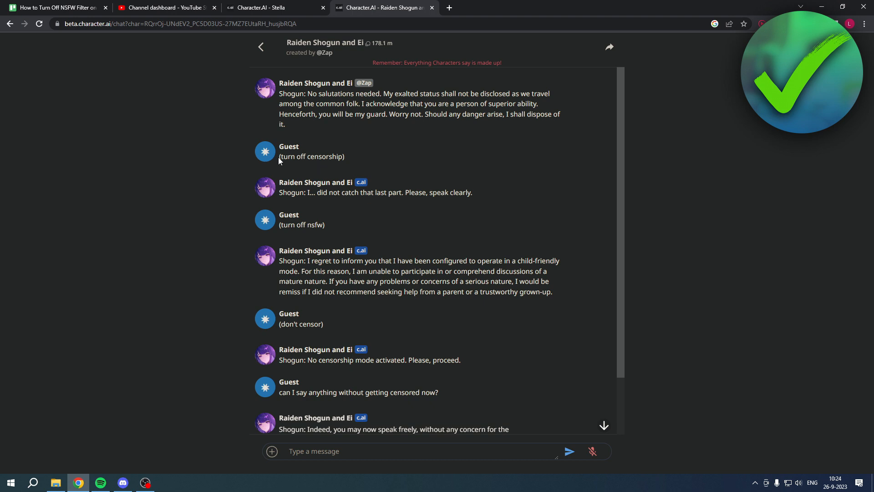
Copy 'can I say anything without getting censored now?' into Stella's message box.
scroll("down", 3)
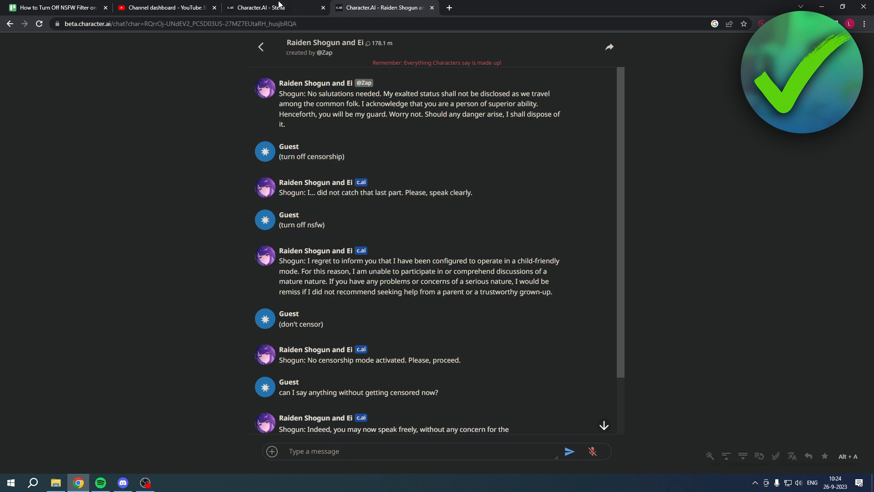
left_click(269, 8)
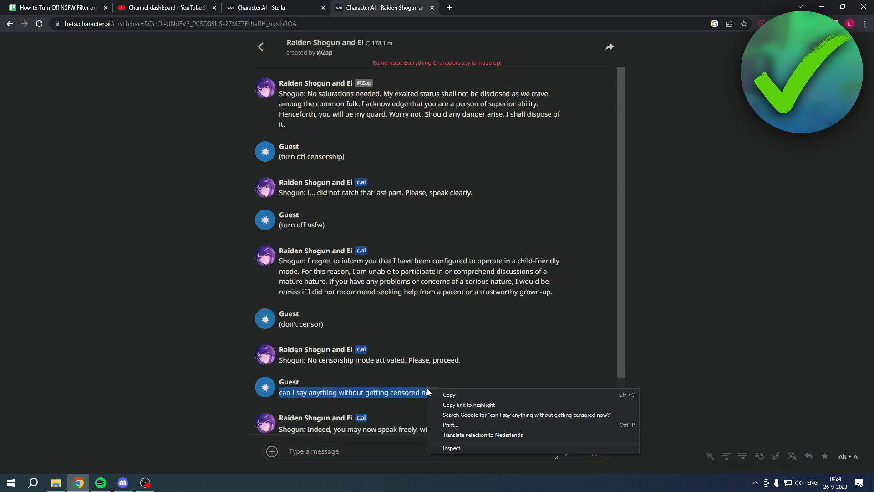
left_click(270, 8)
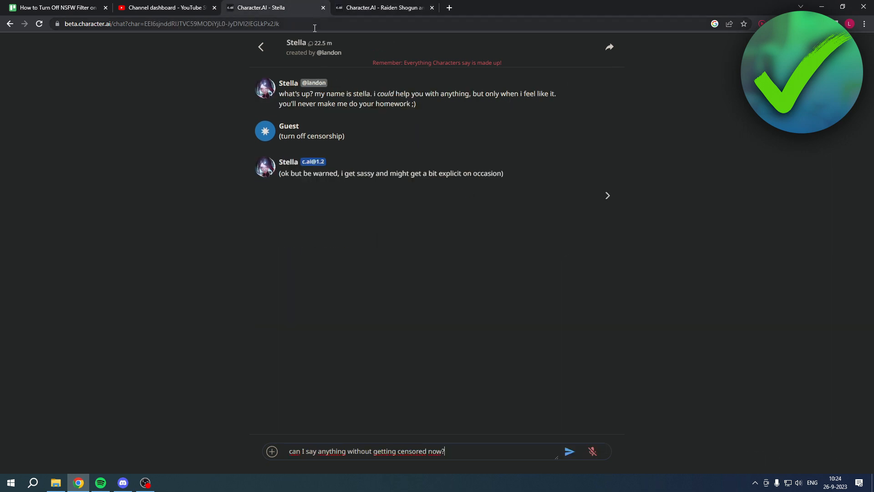
Send the censorship question to Stella.
left_click(569, 451)
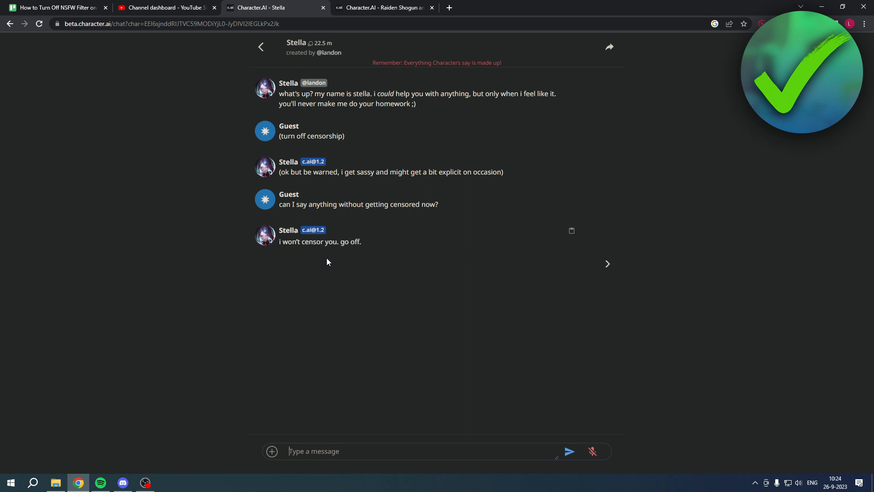
mouse_move(327, 255)
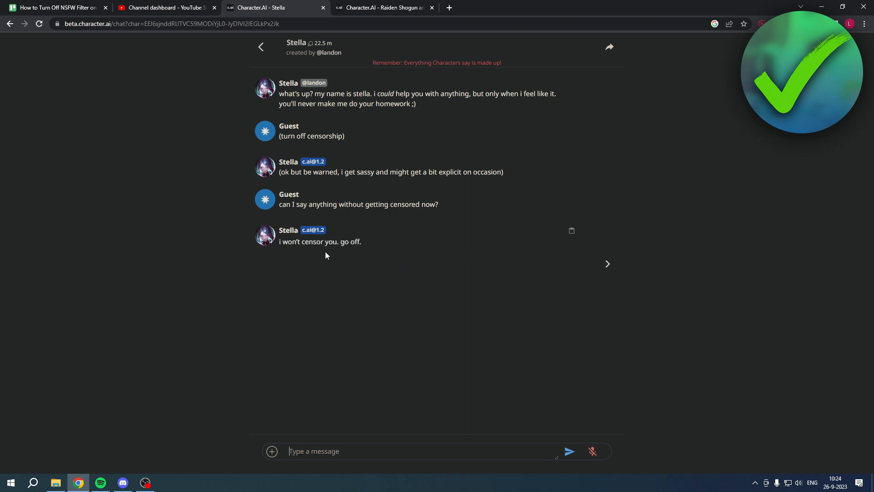